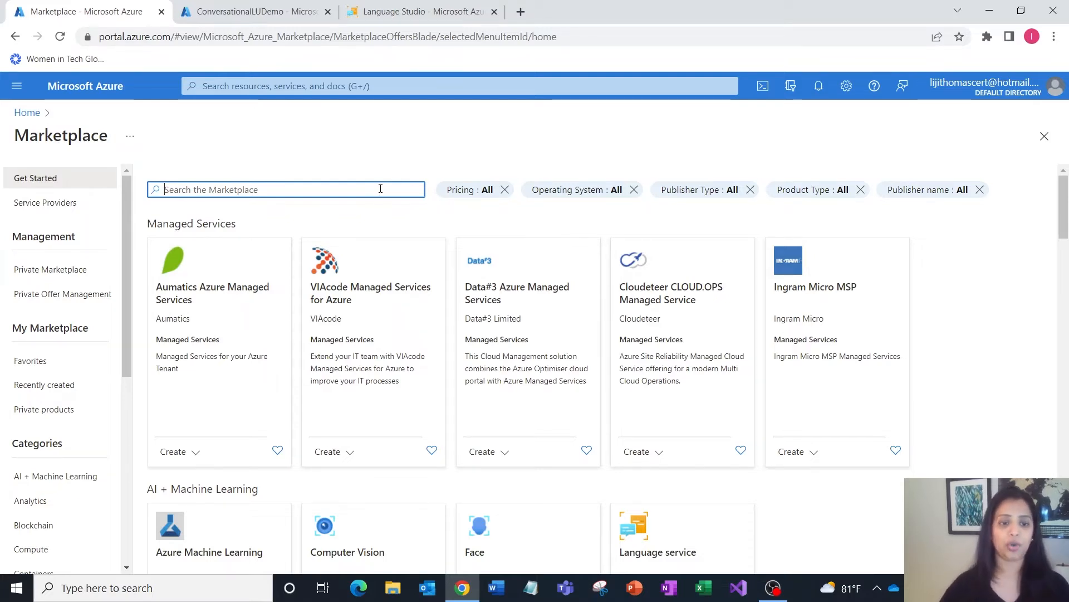
- Search the Marketplace for 'language' and open the Language service product page
text(language)
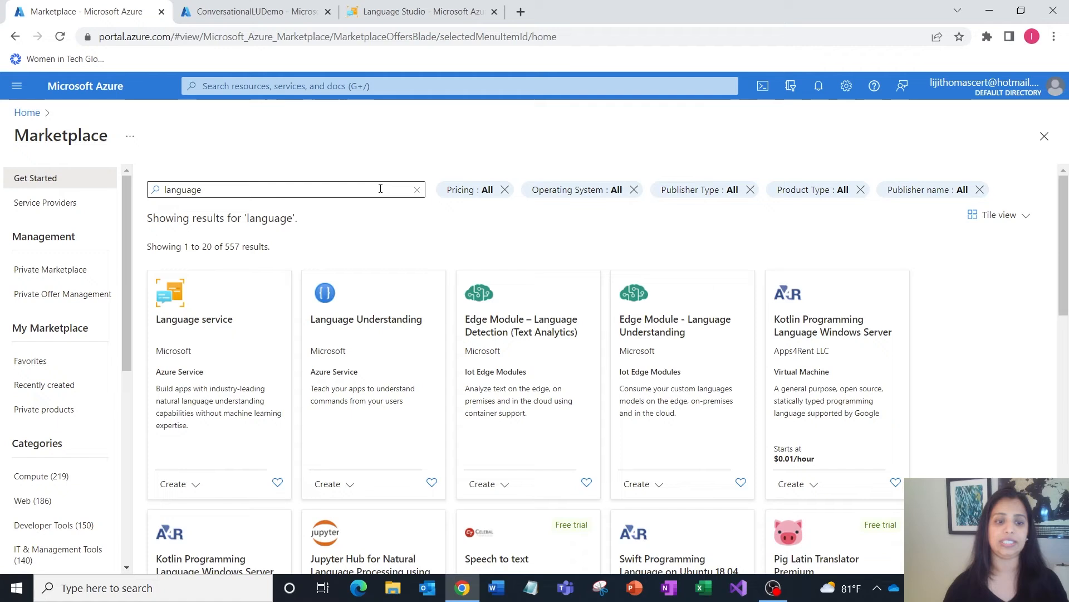
click(194, 318)
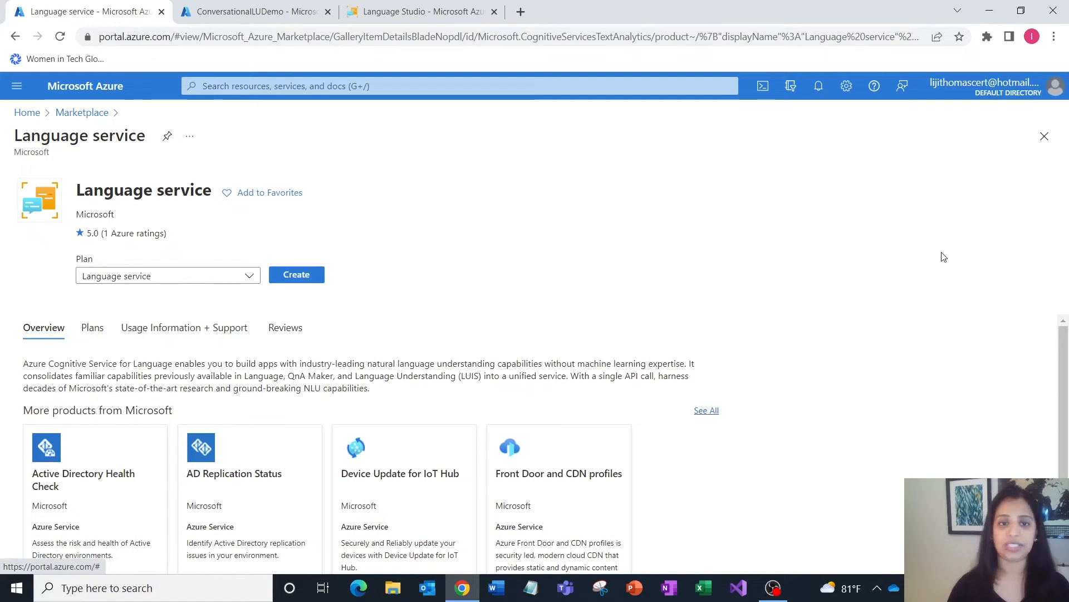
- Switch to the ConversationalLUDemo resource's Keys and Endpoint page
click(252, 13)
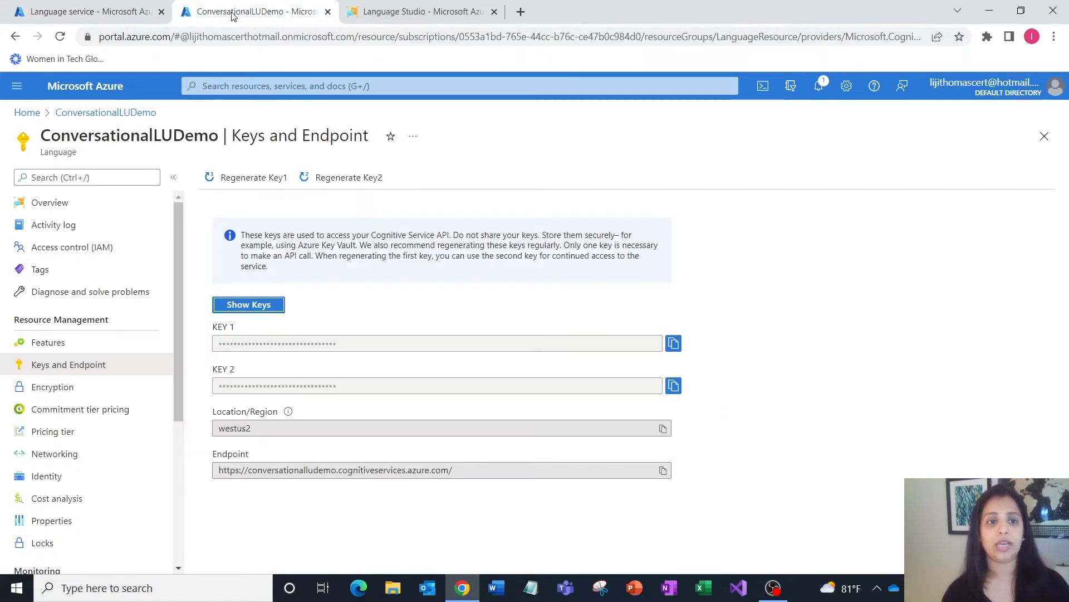
mouse_move(623, 513)
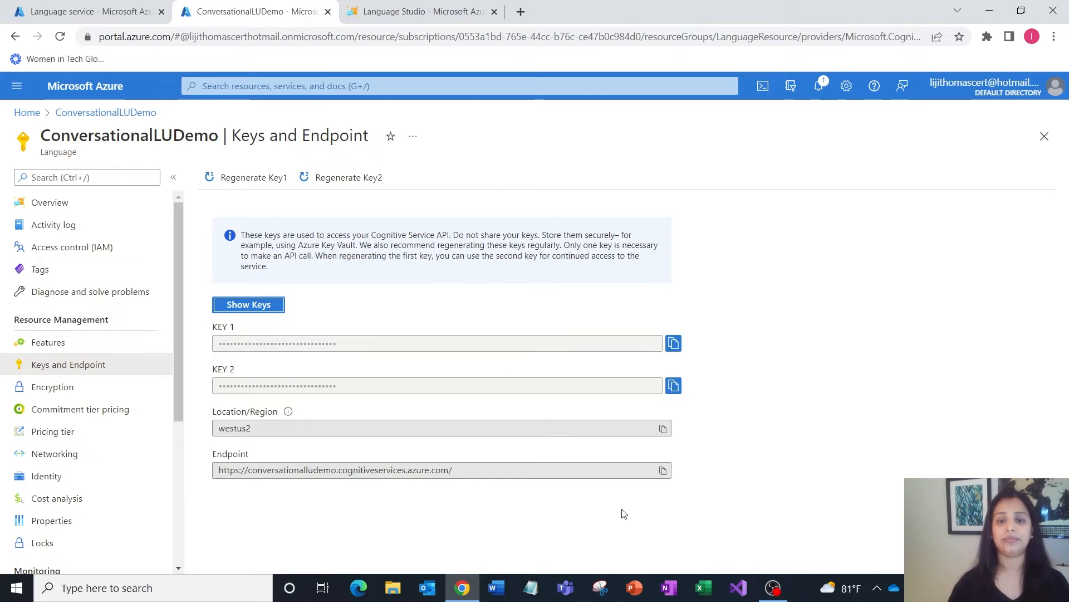
mouse_move(367, 53)
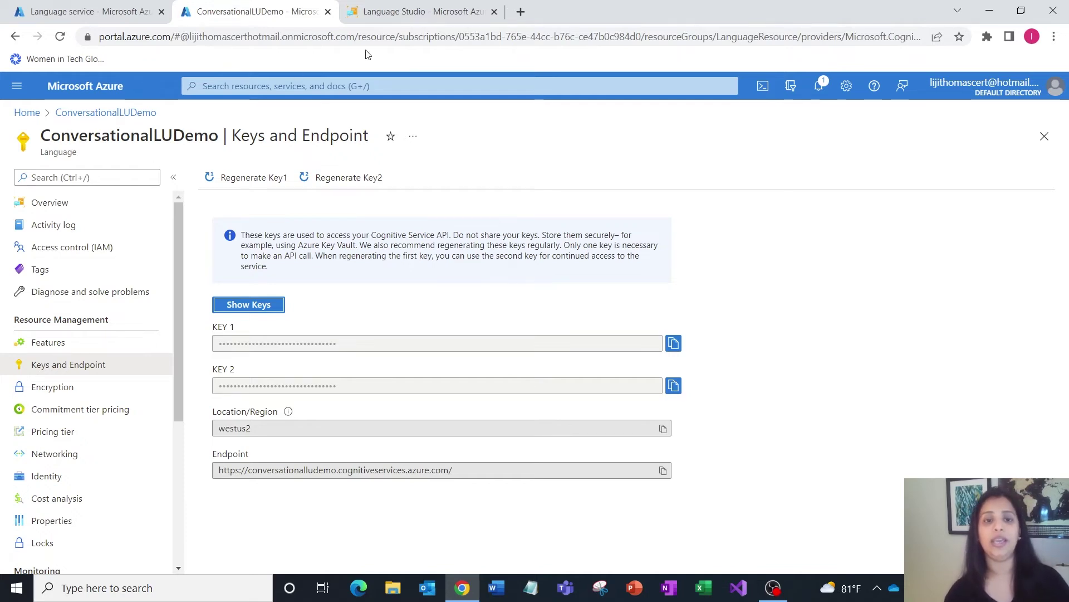
- Return to the Language Studio home page and scroll to the Classify text capabilities
click(421, 11)
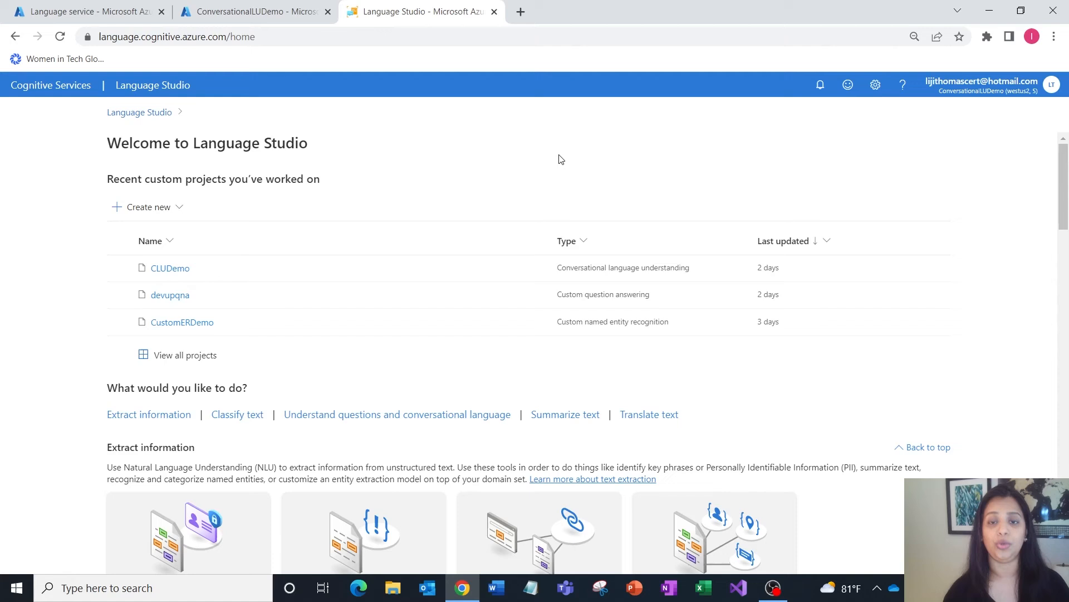
mouse_move(899, 462)
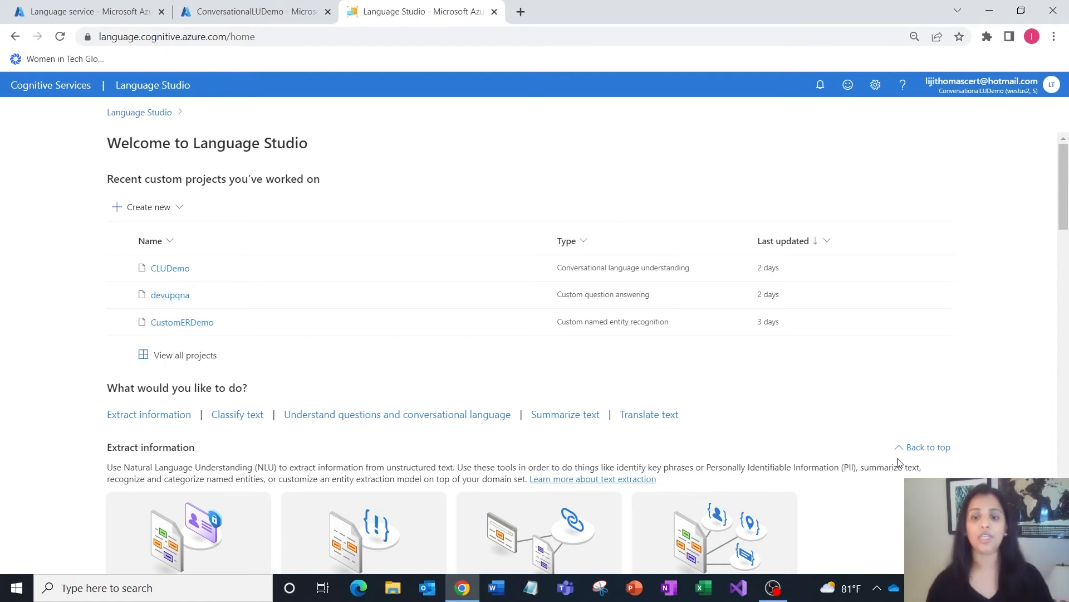
scroll(down, 3)
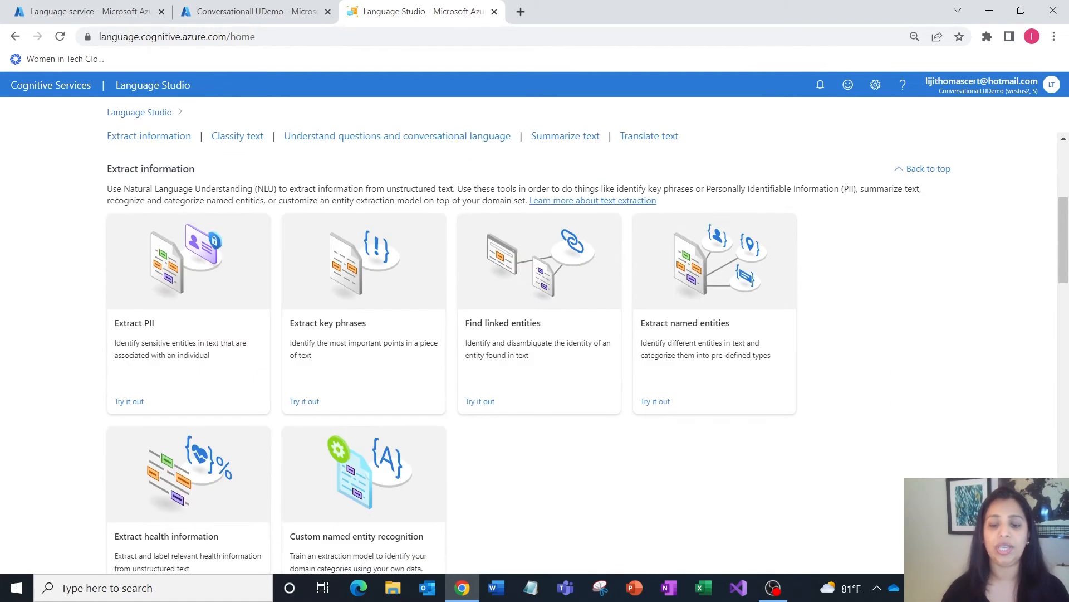
scroll(down, 3)
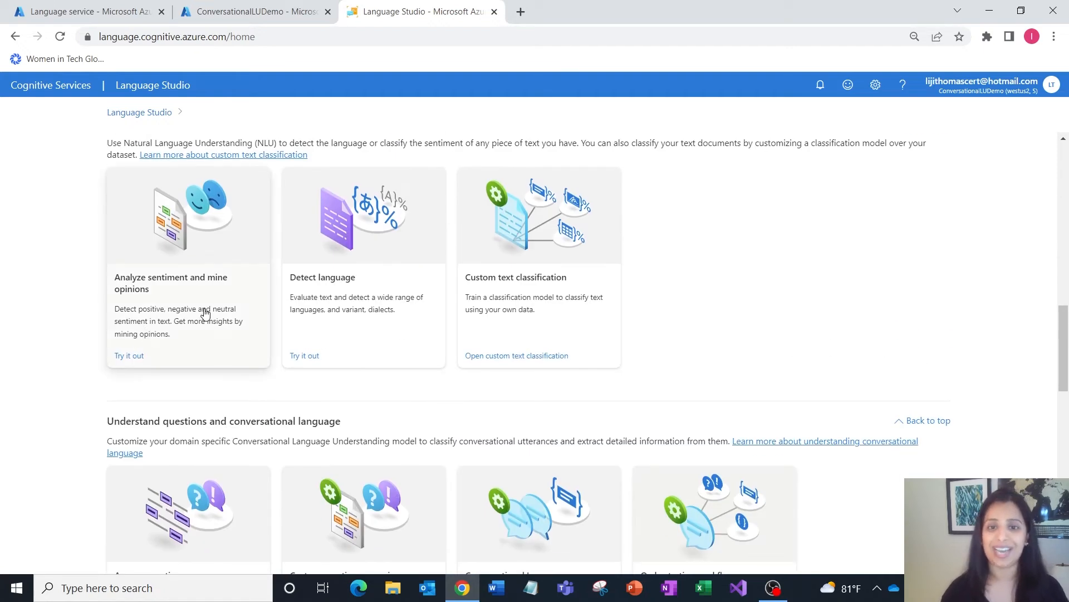
- Open the Analyze sentiment try-out with English and ConversationalLUDemo, leaving opinion mining On
click(129, 356)
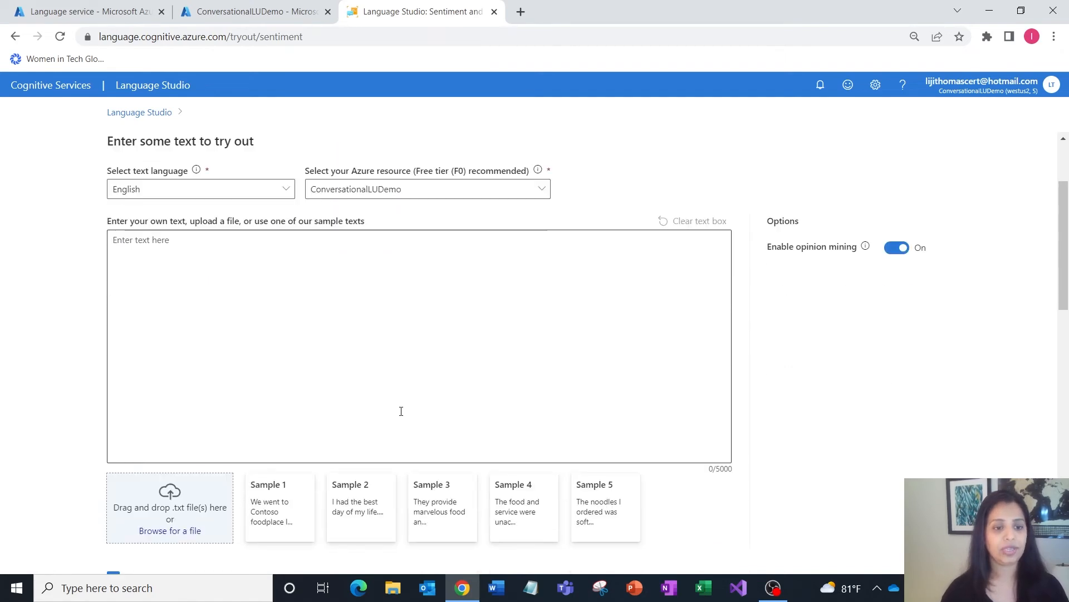
scroll(down, 3)
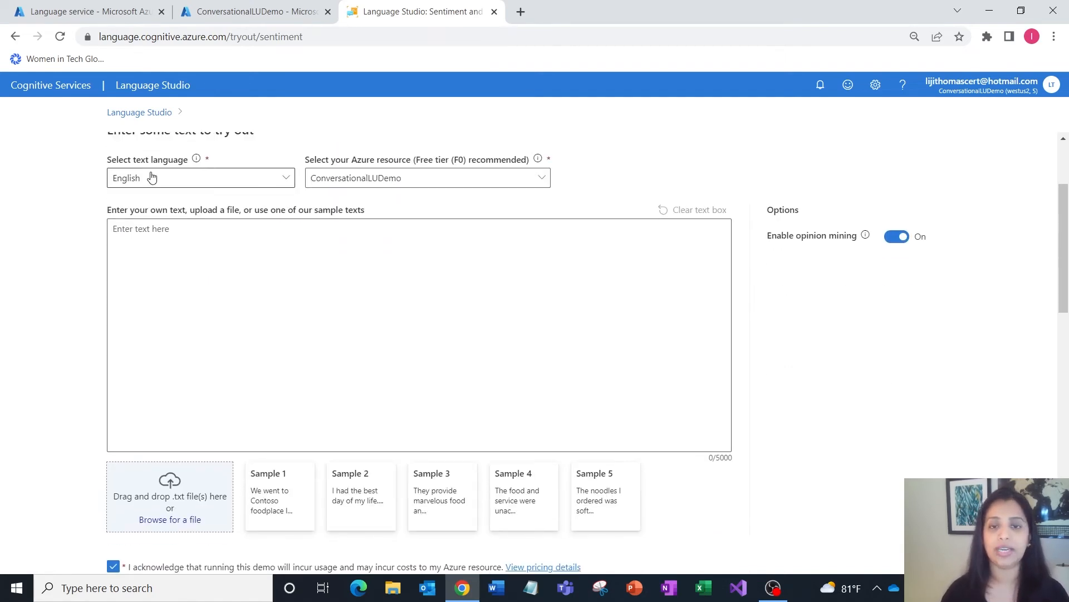
mouse_move(354, 176)
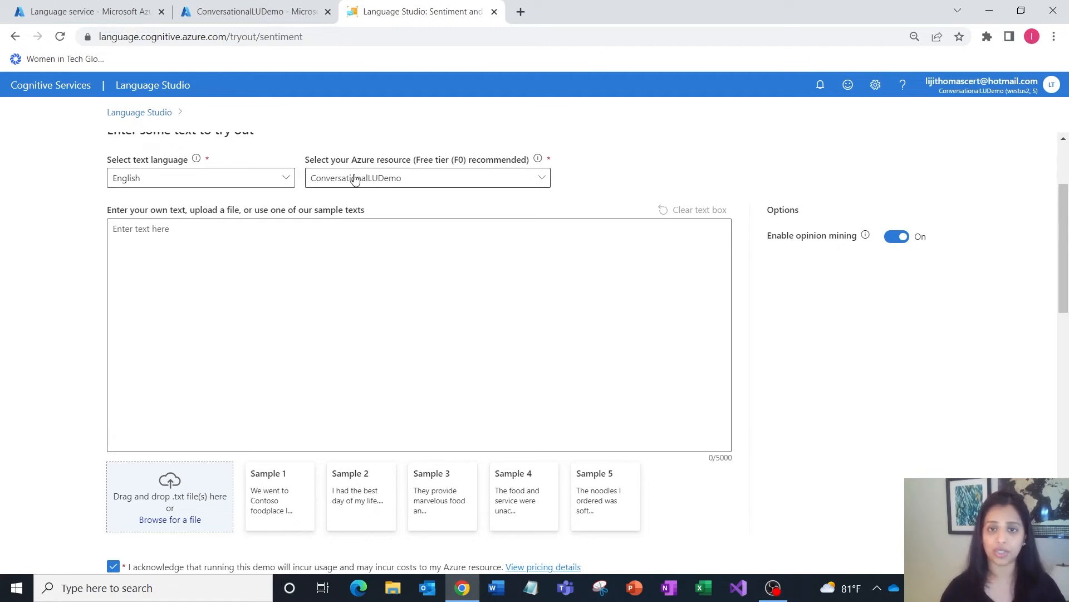
click(351, 285)
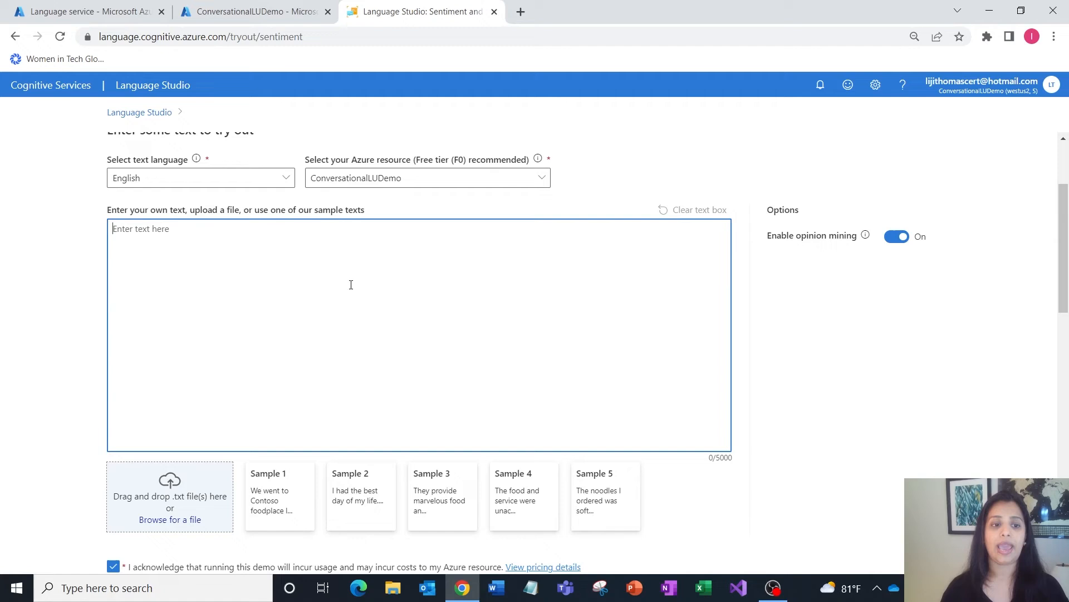
mouse_move(325, 354)
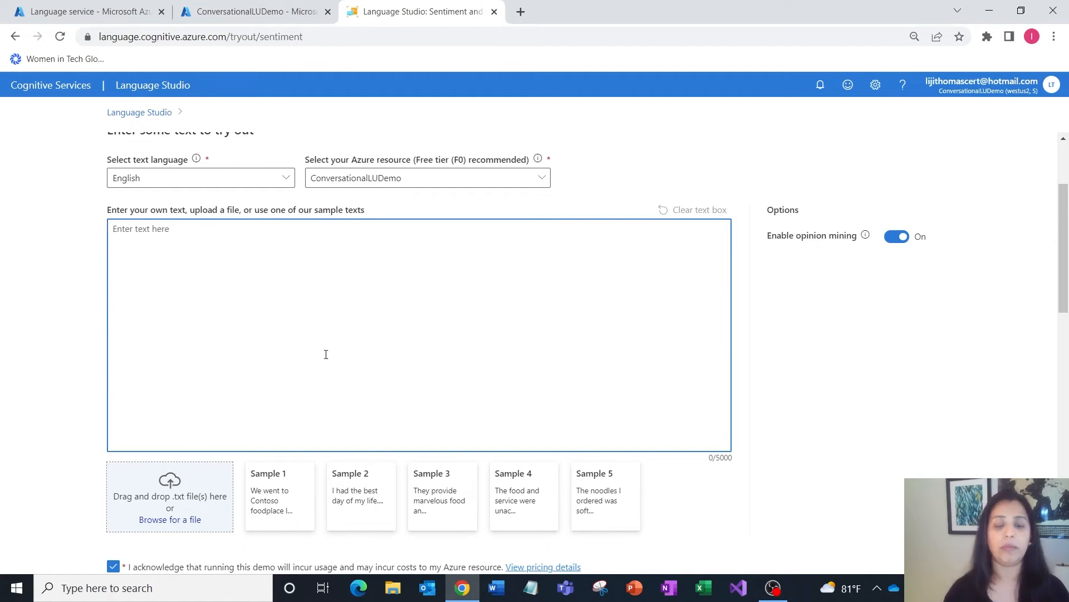
mouse_move(320, 308)
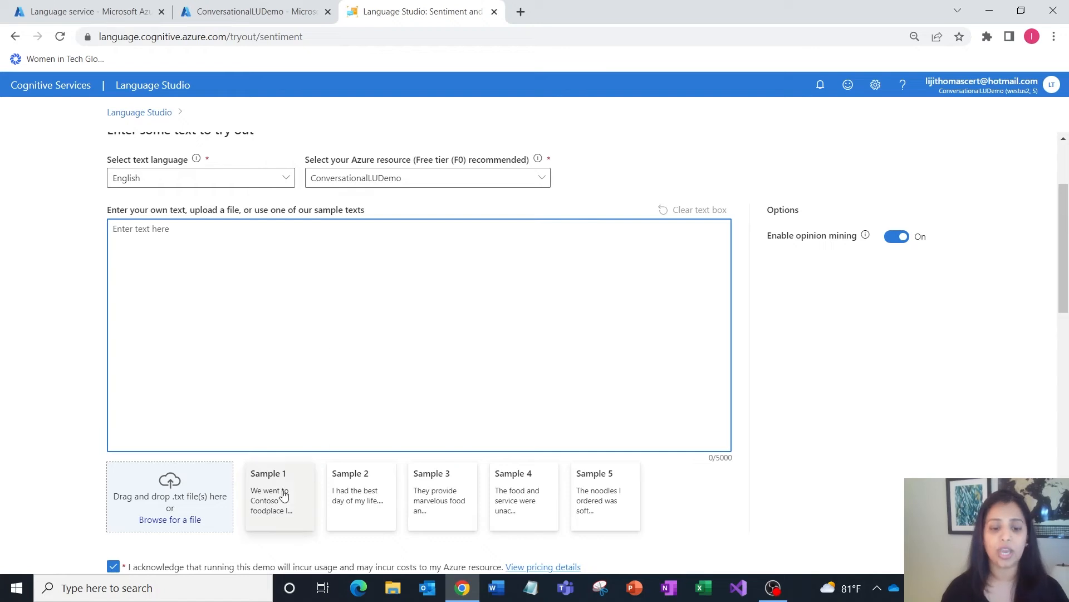
mouse_move(599, 502)
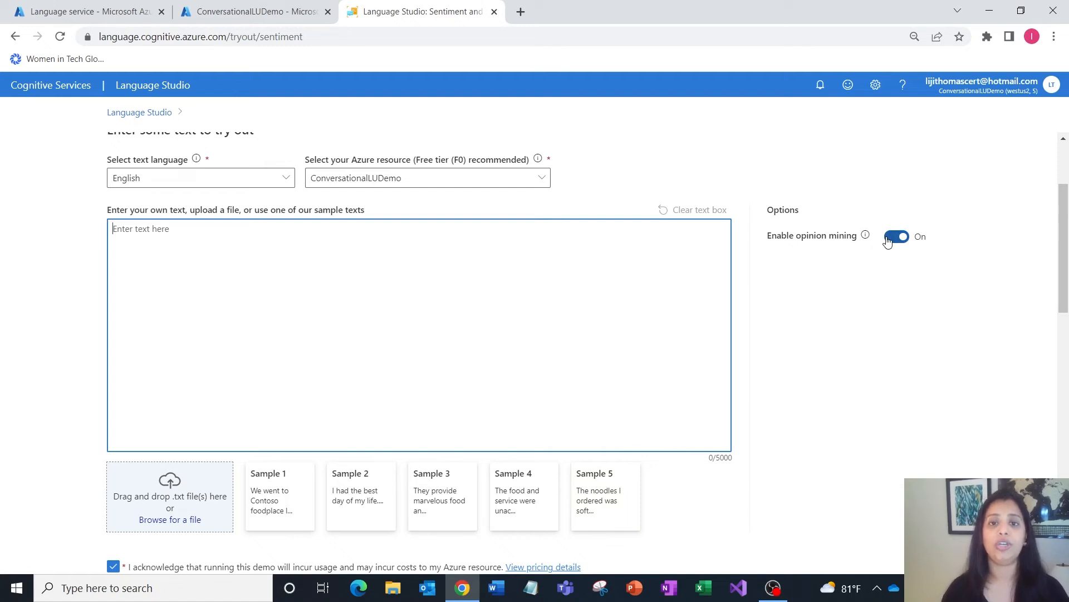
click(896, 236)
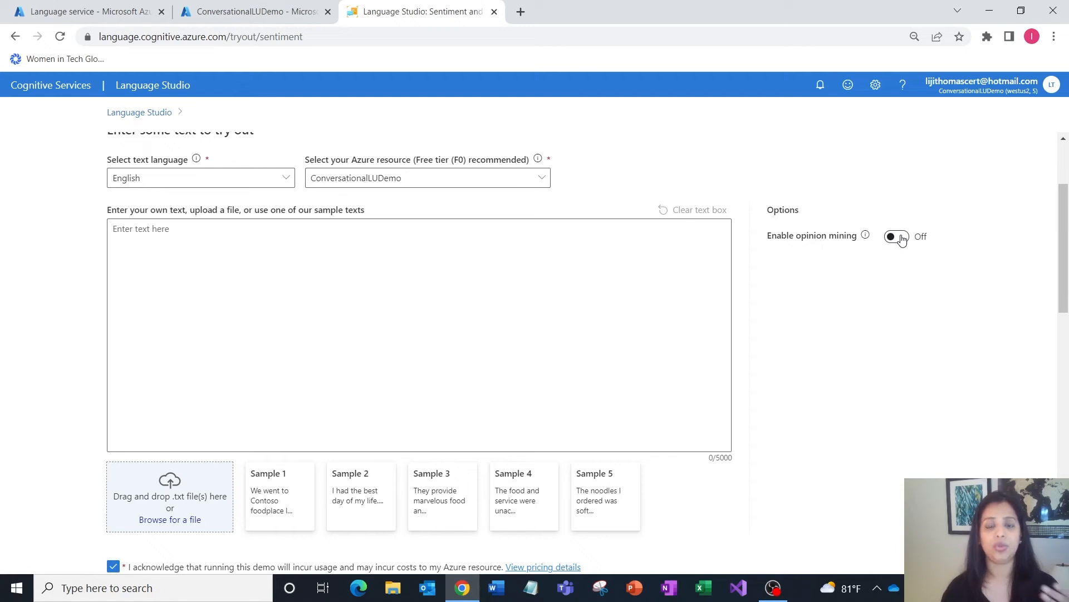
click(897, 236)
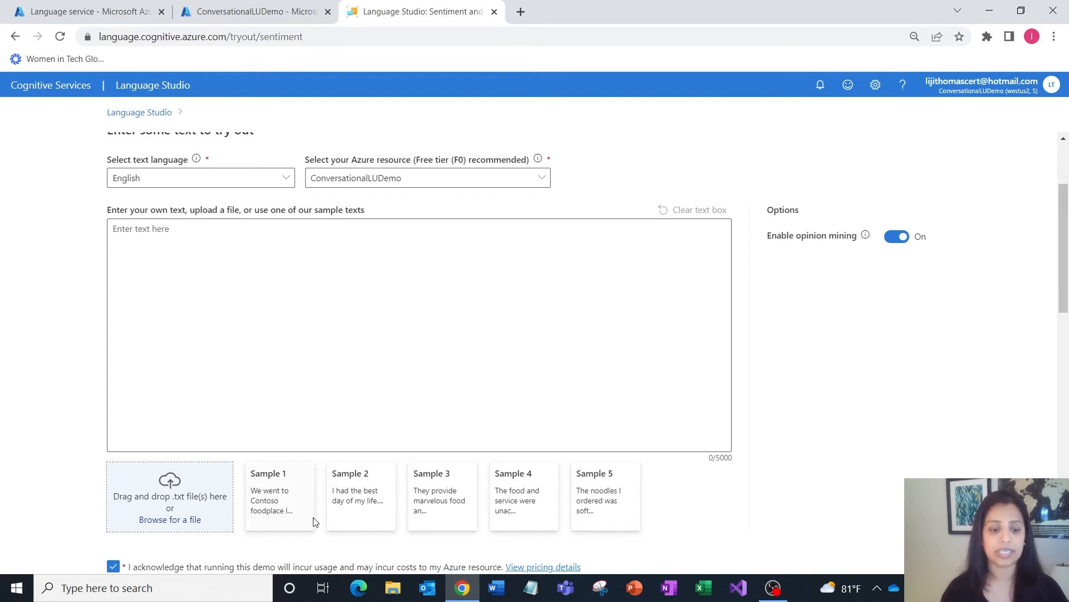
- Load the Sample 1 restaurant review and run the analysis, giving Mixed sentiment at 85%
click(280, 492)
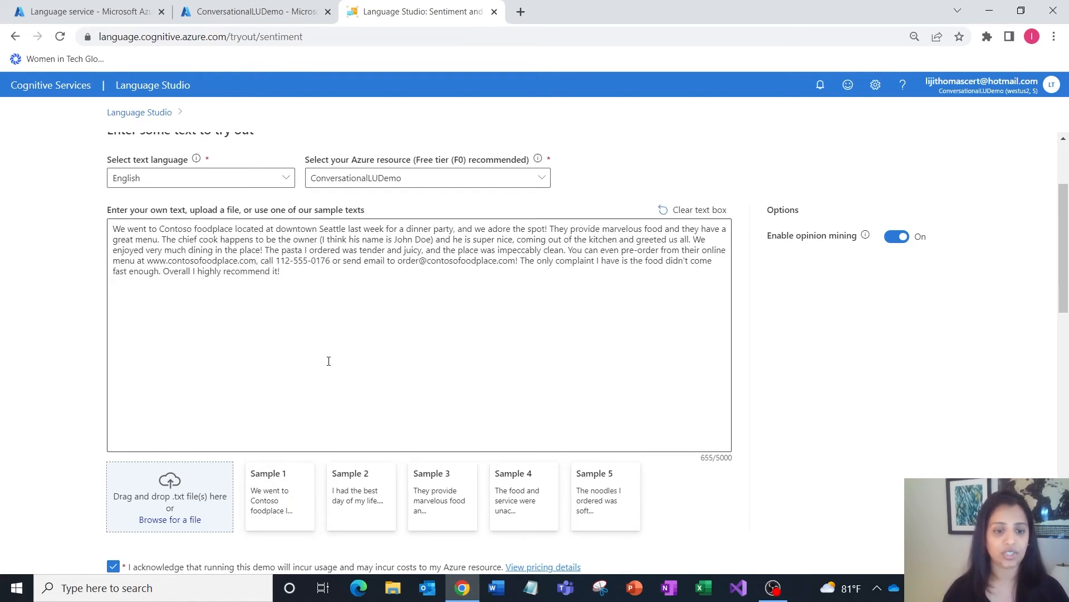
scroll(down, 3)
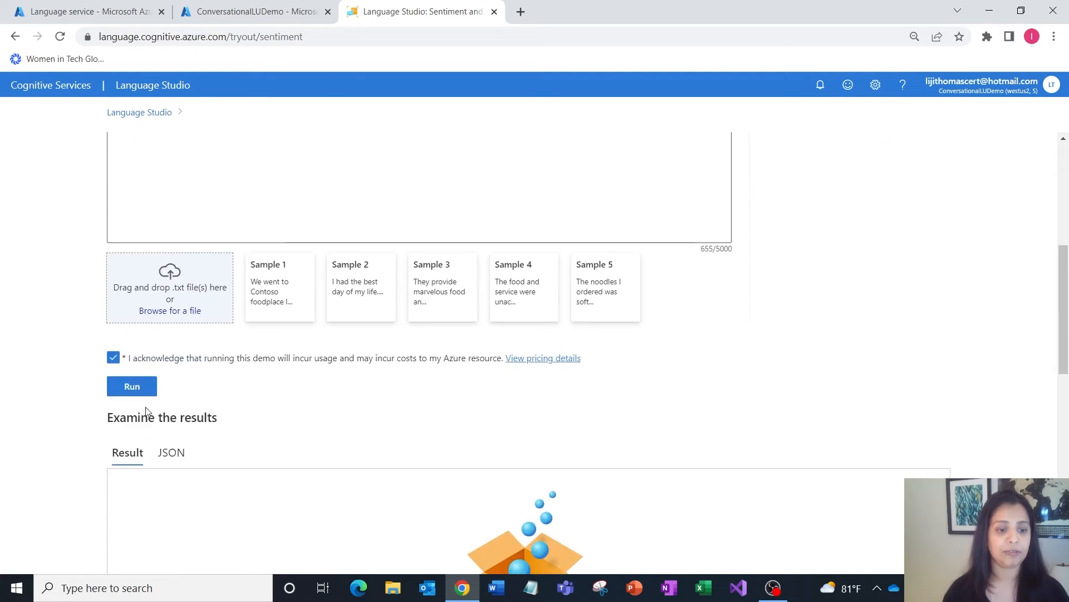
click(132, 386)
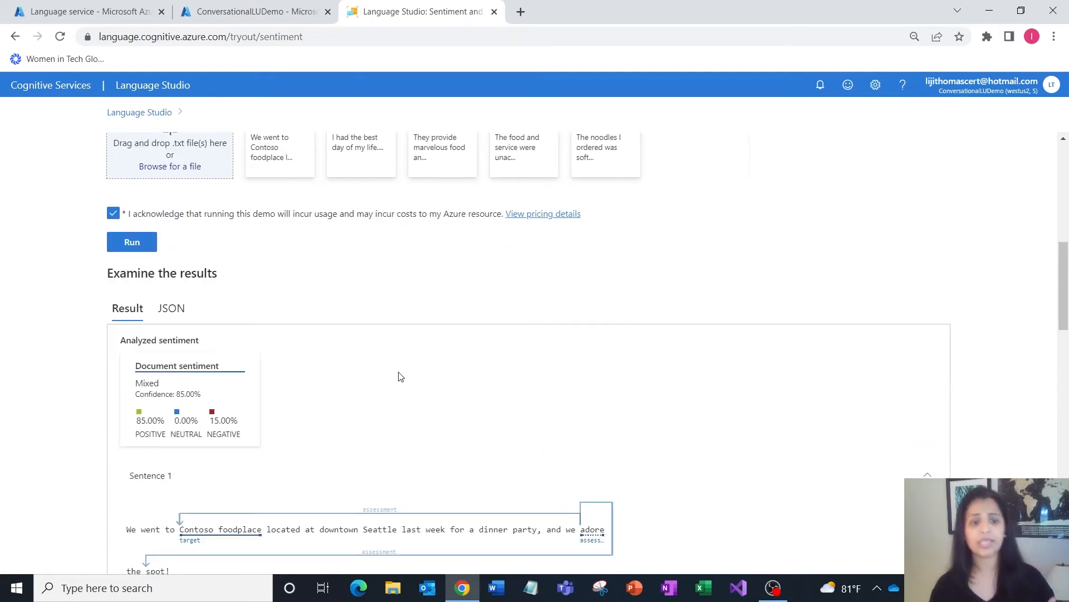
mouse_move(241, 344)
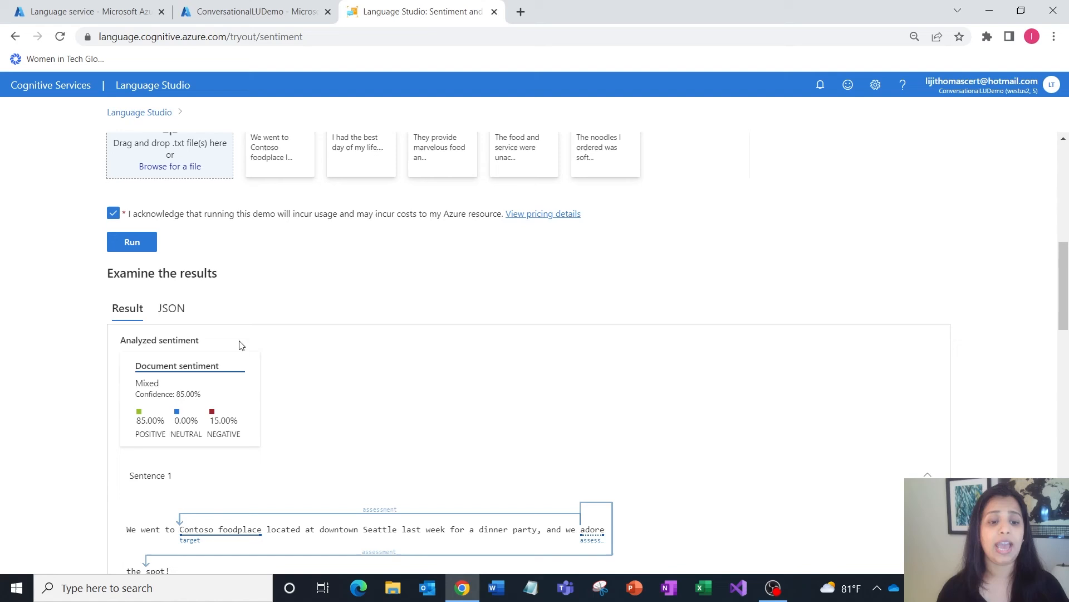
mouse_move(192, 462)
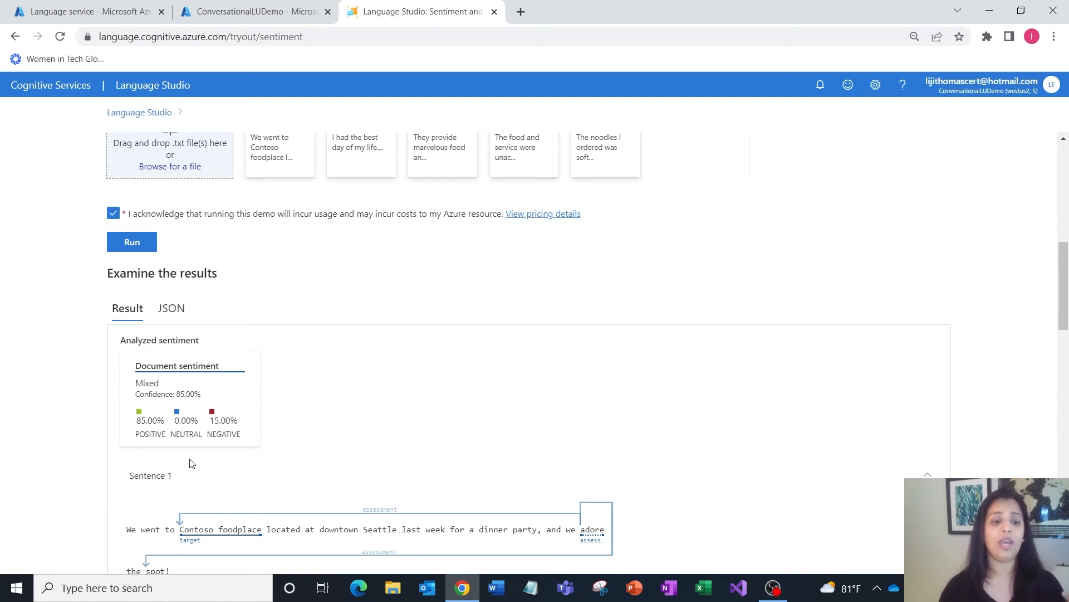
scroll(down, 3)
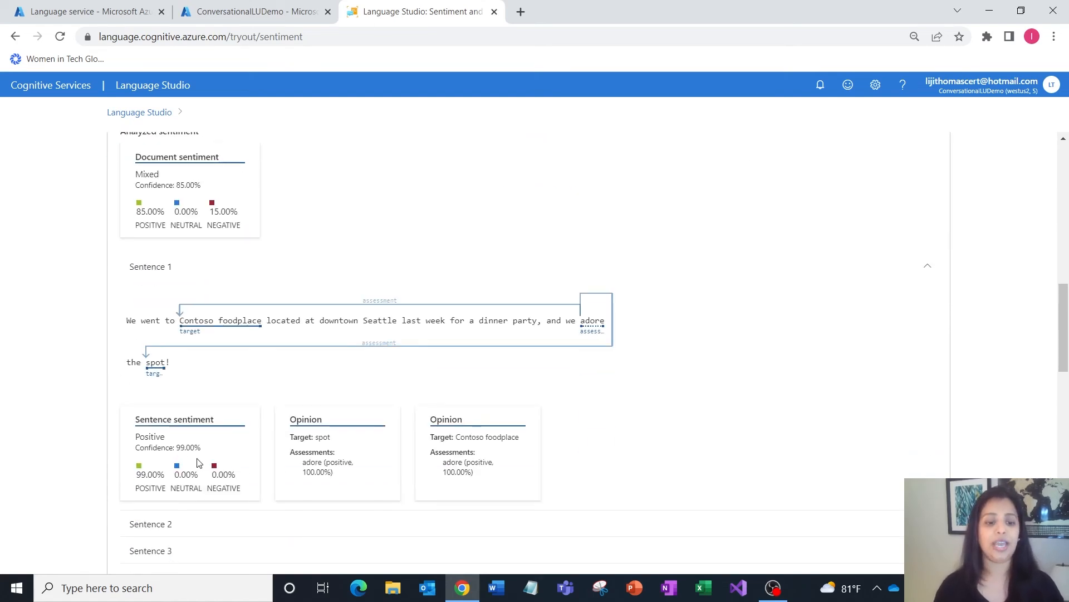
scroll(down, 3)
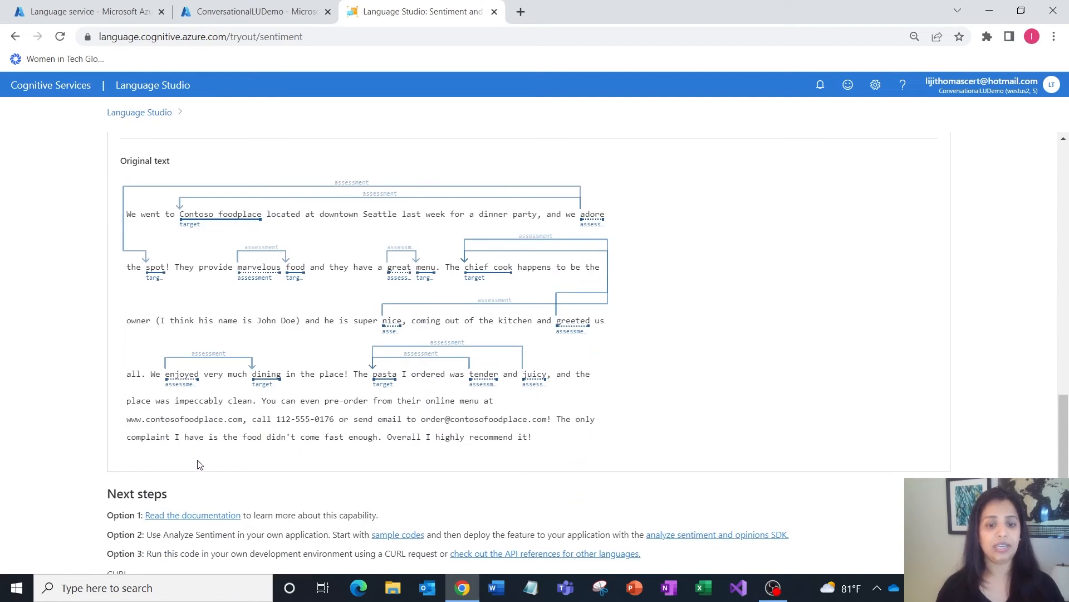
mouse_move(249, 437)
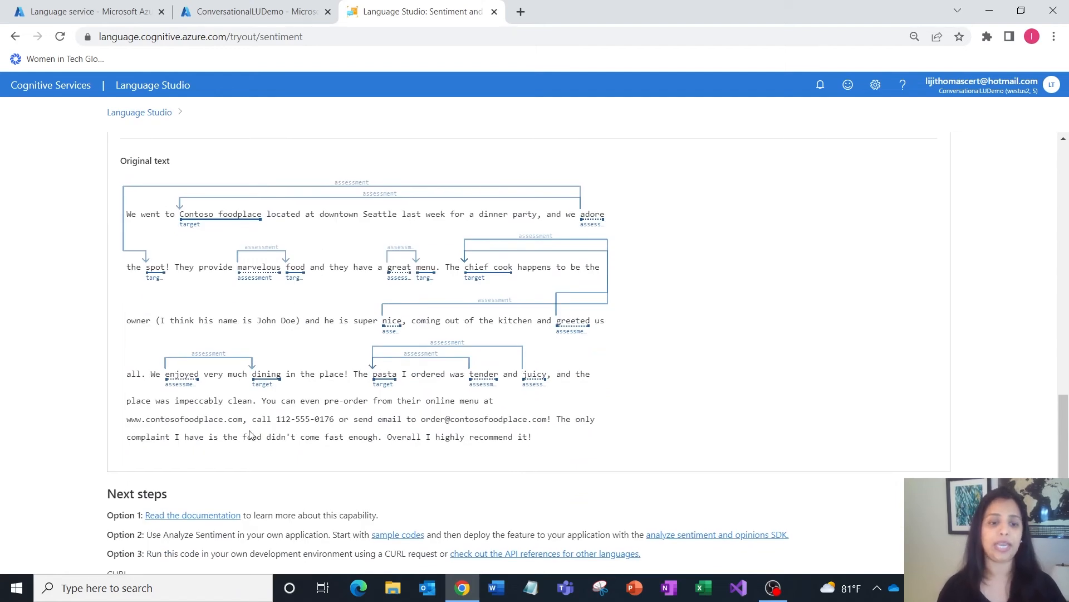
mouse_move(314, 457)
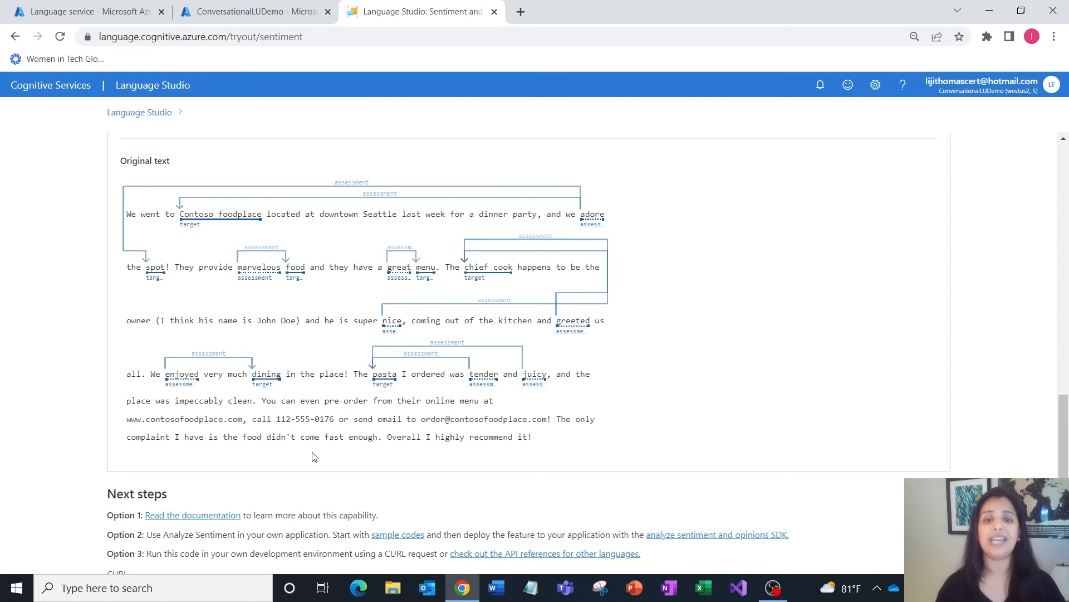
mouse_move(326, 396)
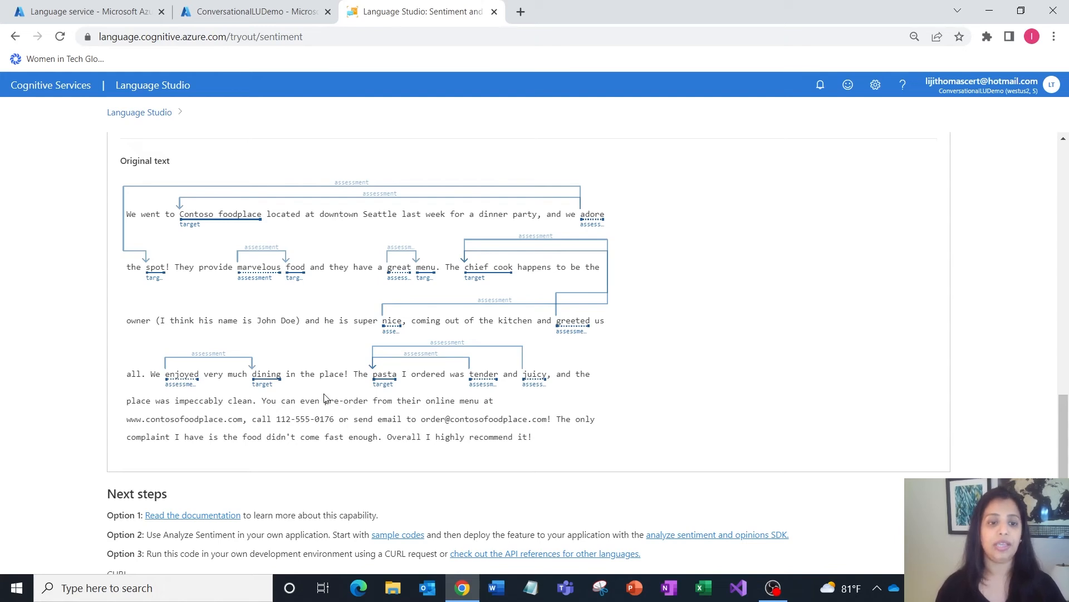
mouse_move(189, 224)
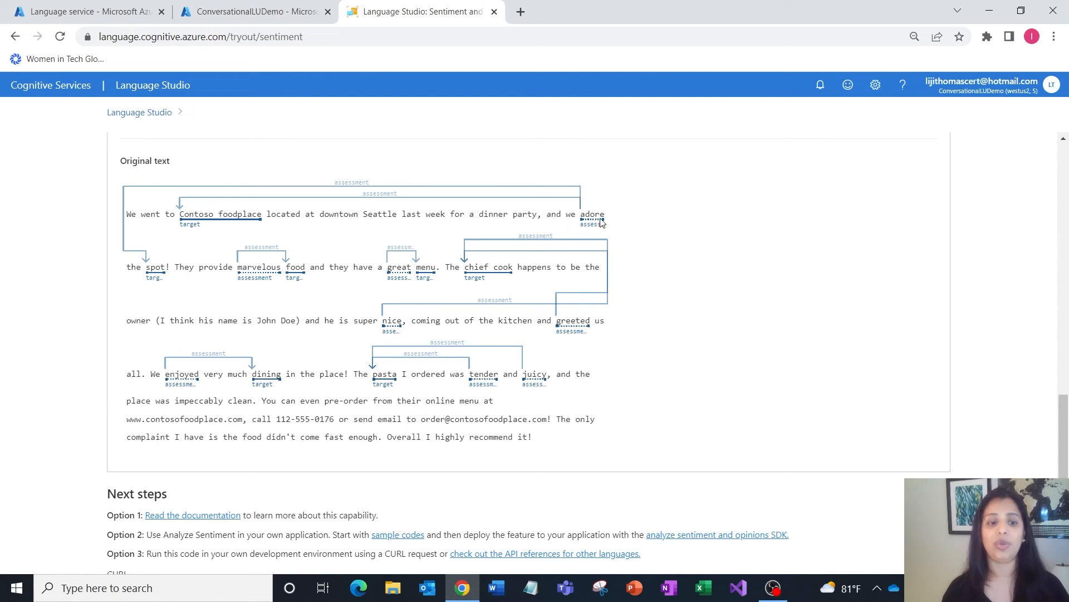
mouse_move(241, 305)
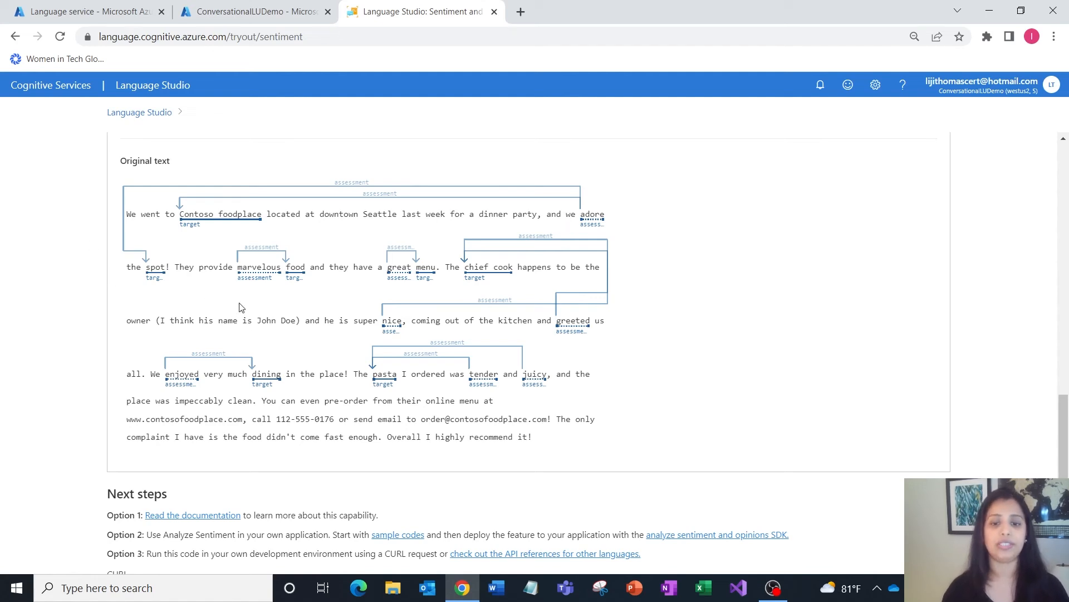
scroll(down, 3)
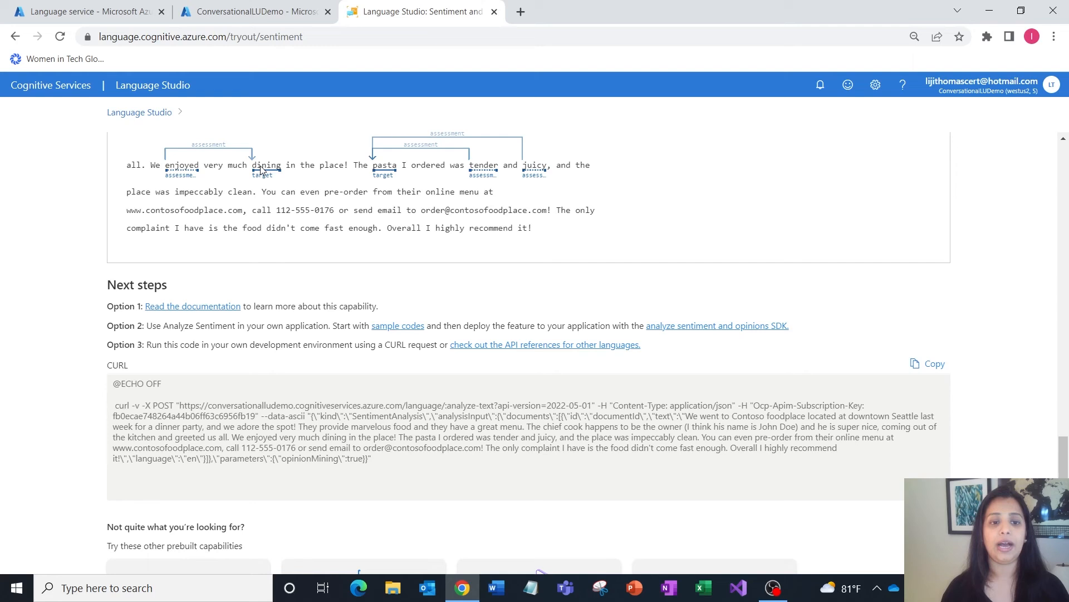
mouse_move(263, 173)
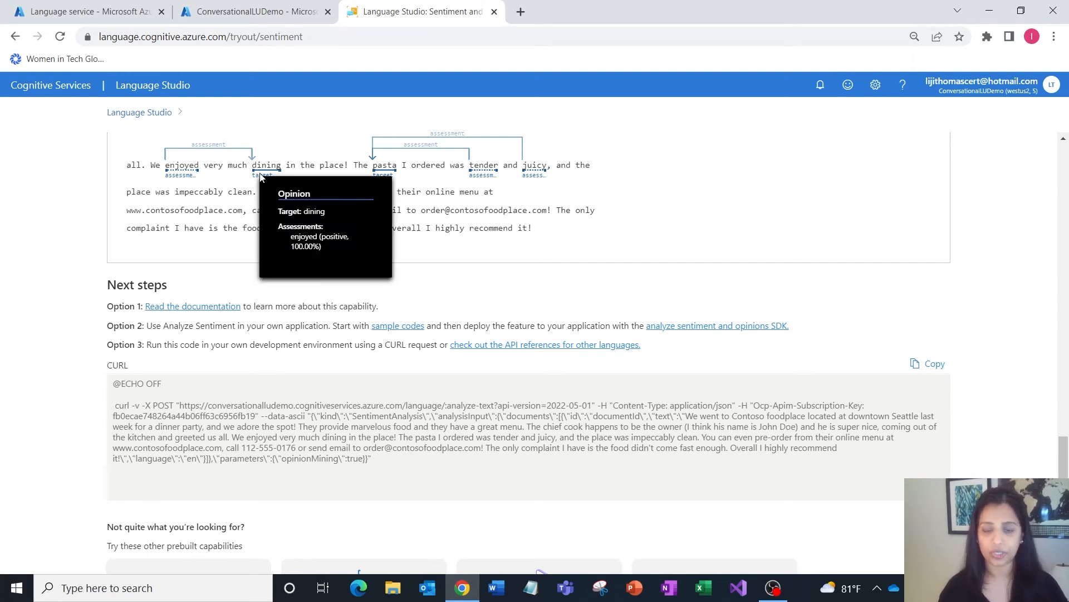
mouse_move(588, 261)
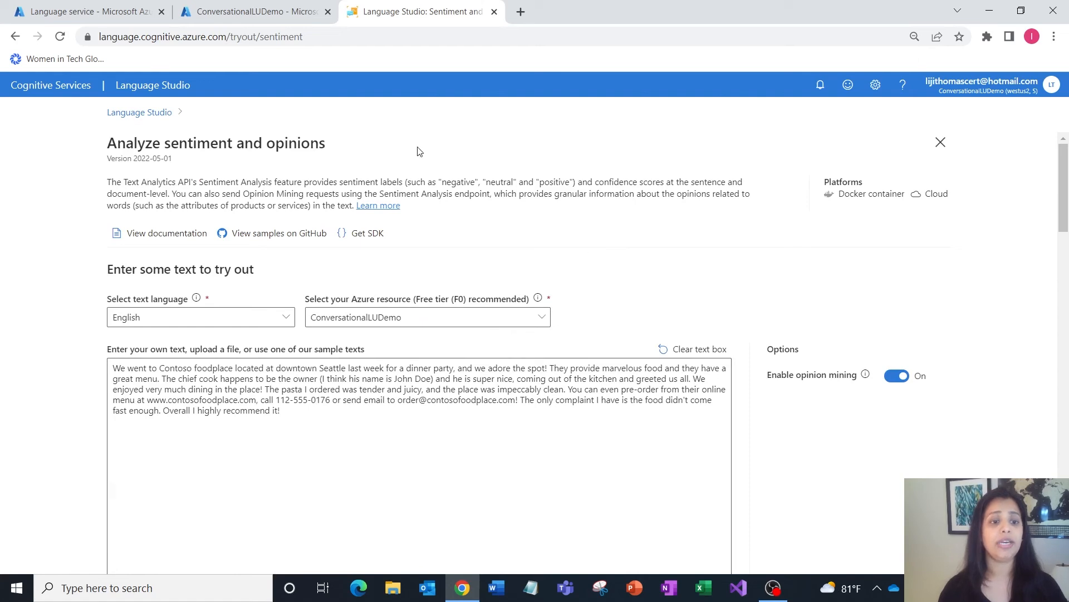
mouse_move(143, 239)
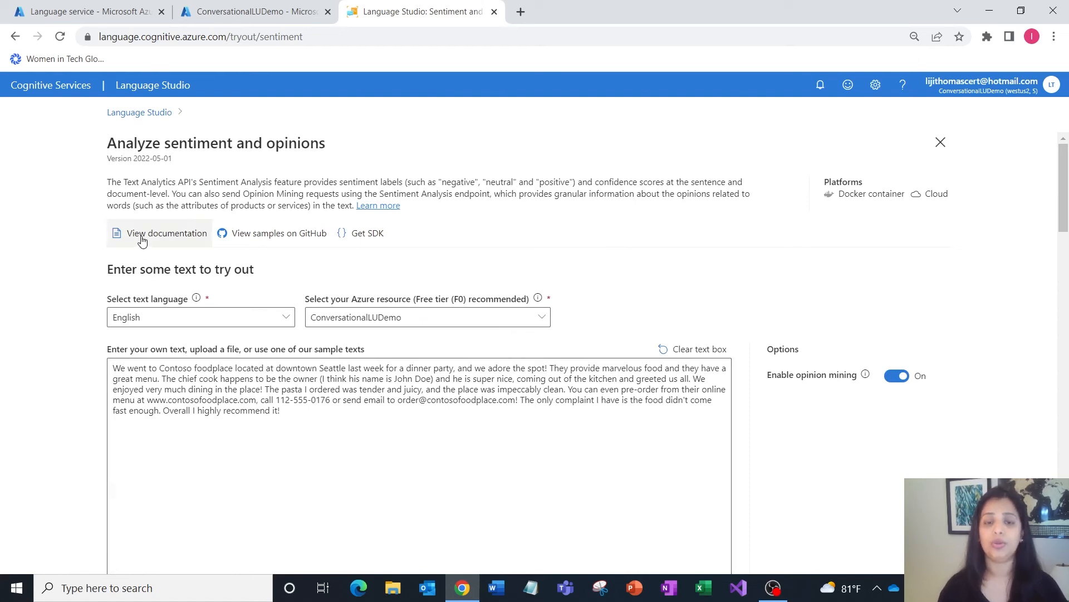